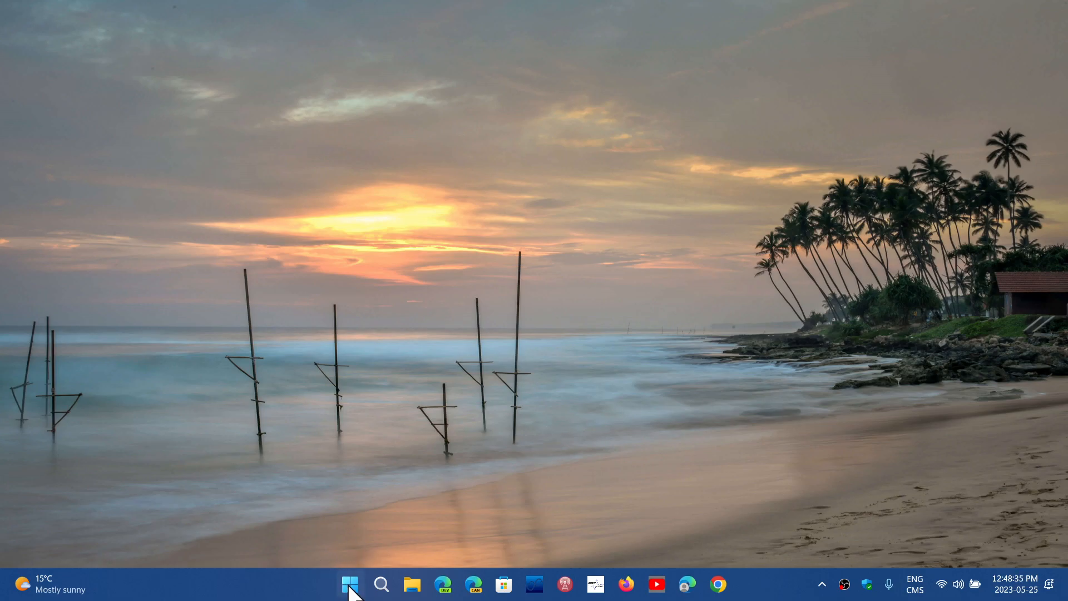
# - Launch Settings from Start and go to Accessibility, scrolling down toward the Keyboard page
pyautogui.click(350, 584)
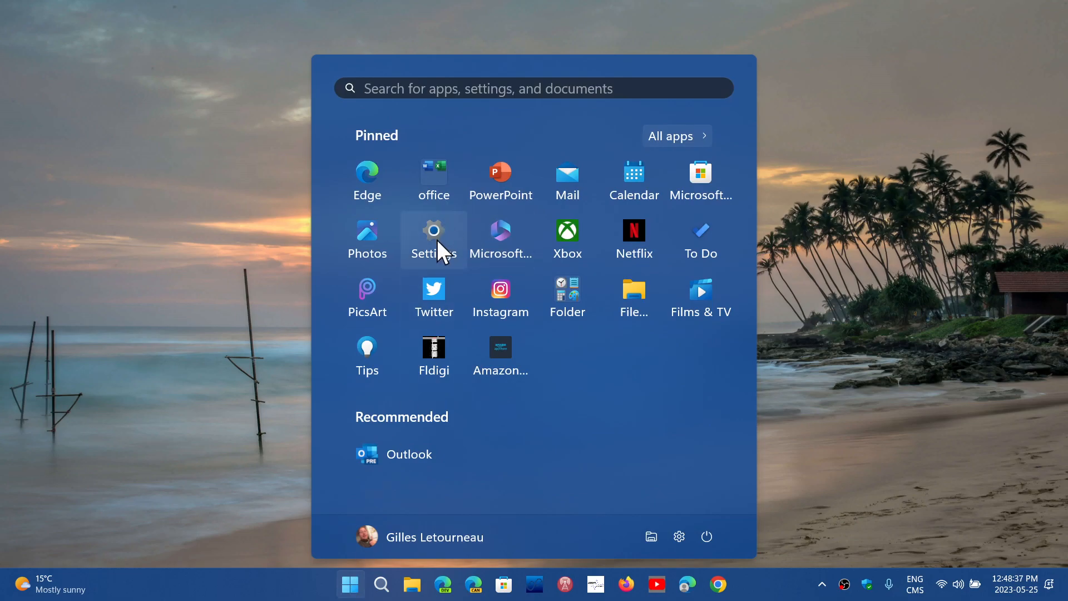
pyautogui.click(433, 238)
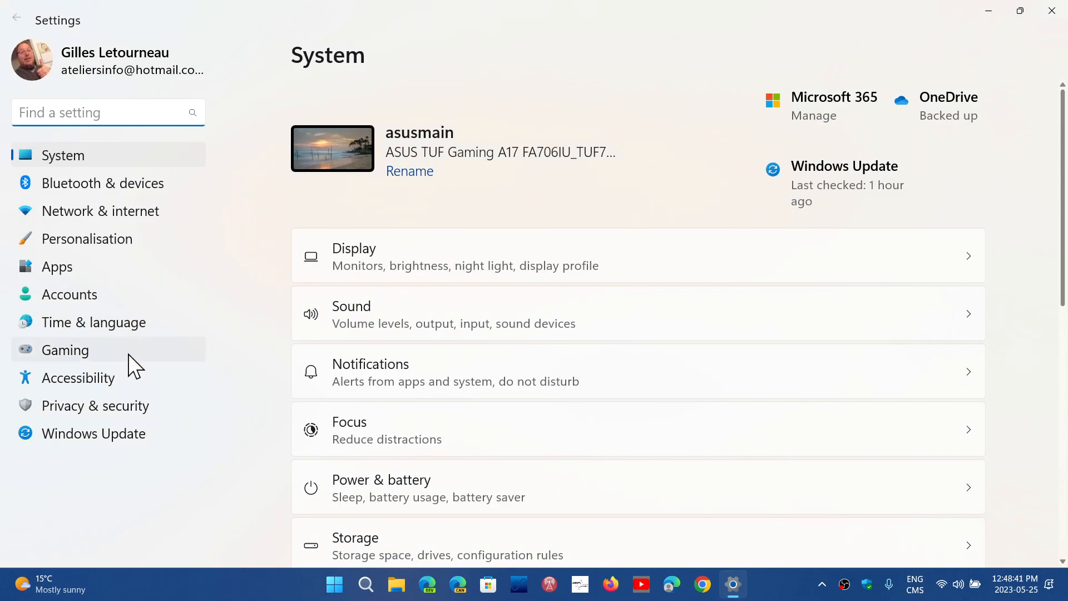
pyautogui.click(78, 377)
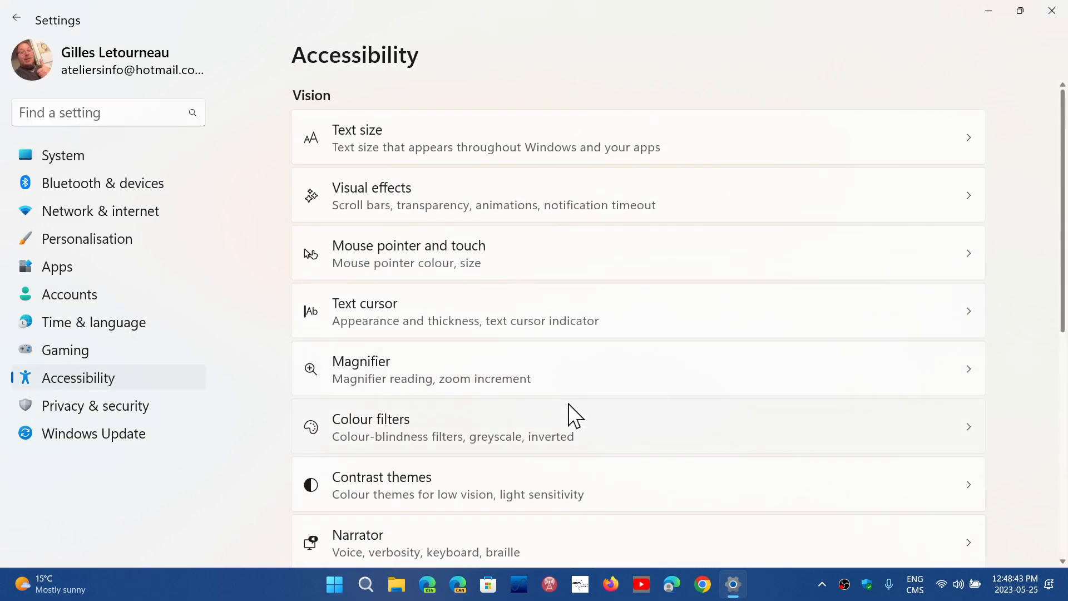
pyautogui.scroll(-3)
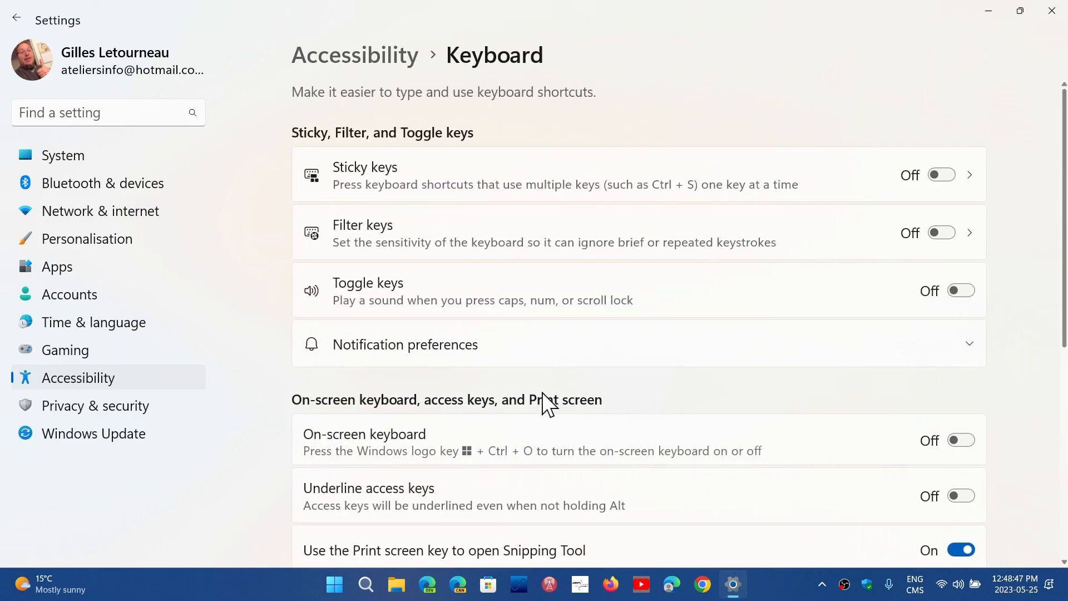
pyautogui.scroll(-3)
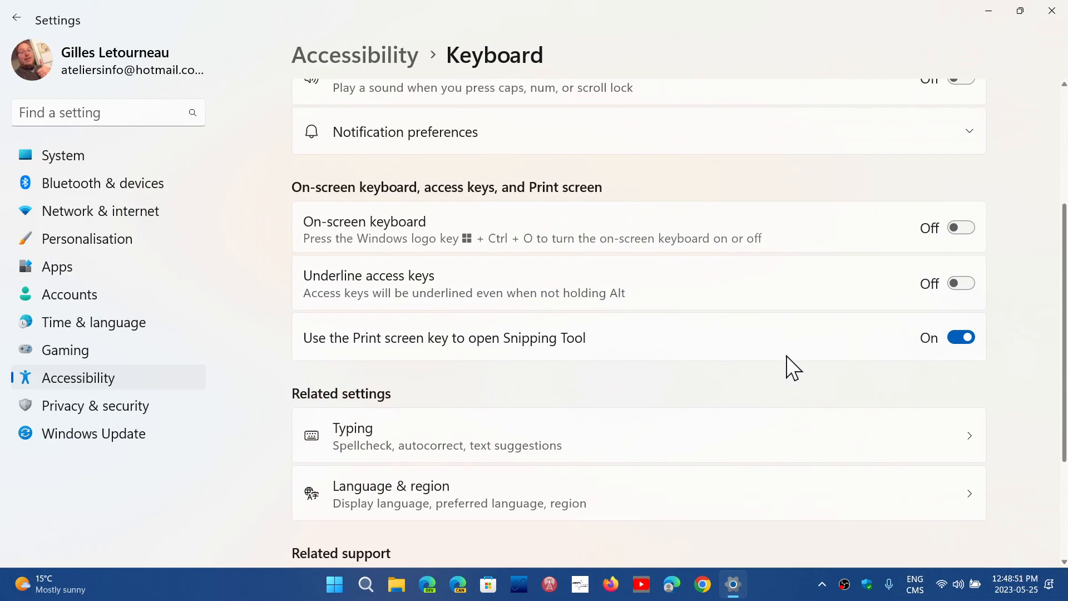
pyautogui.moveTo(500, 350)
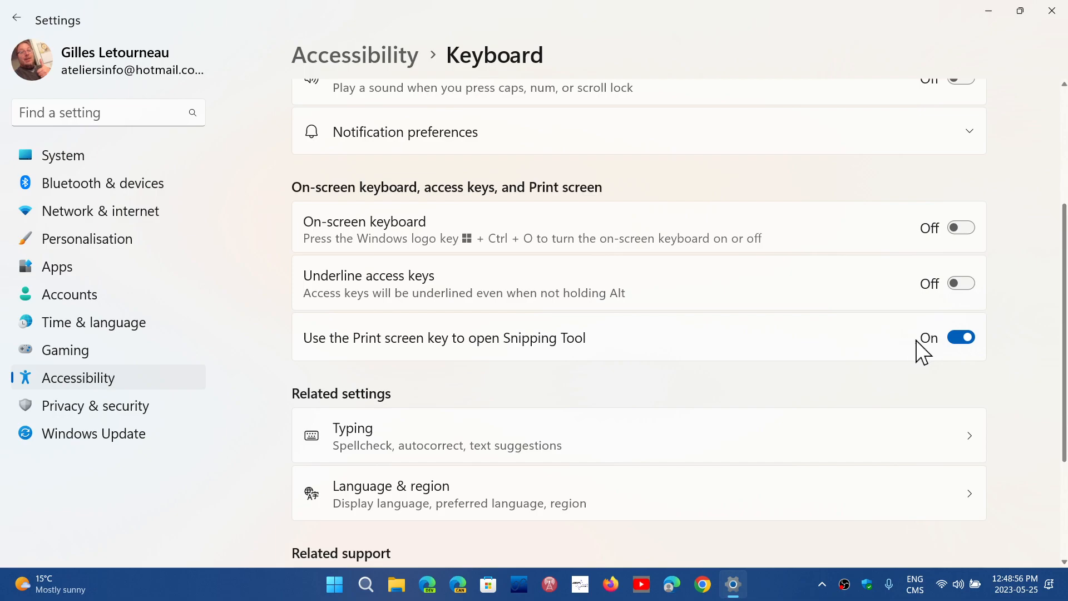
# - Switch 'Use the Print screen key to open Snipping Tool' to Off
pyautogui.click(961, 336)
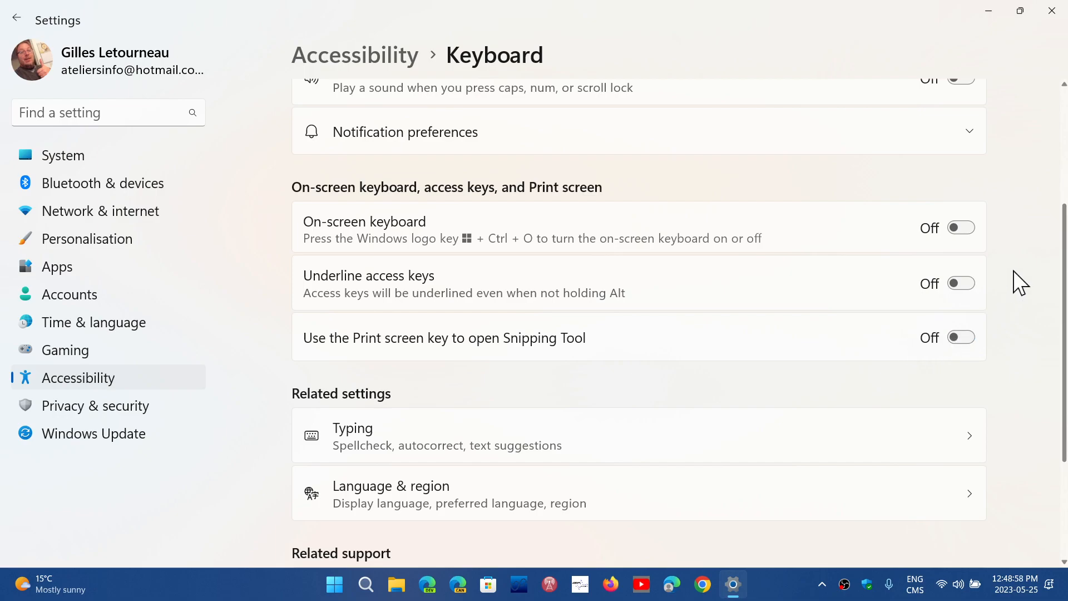